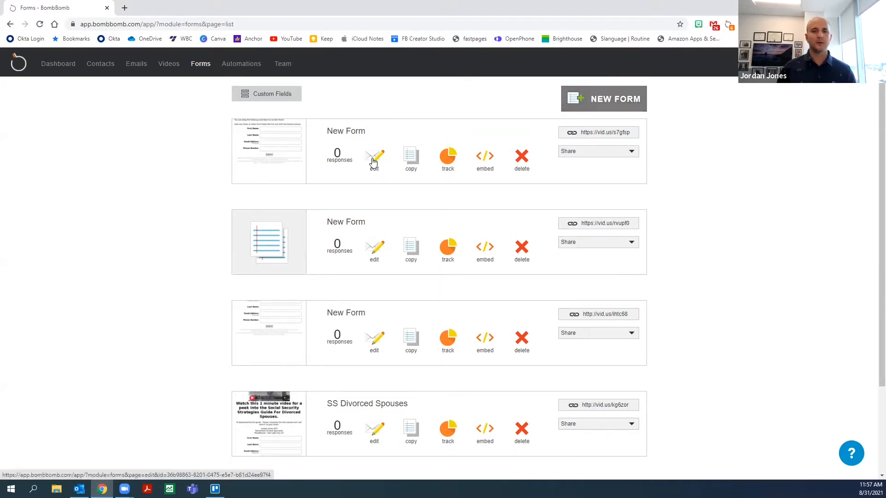
Step: Open the first New Form's editor and scroll through its default fields and theme preview
{"action": "left_click", "coordinate": [373, 156]}
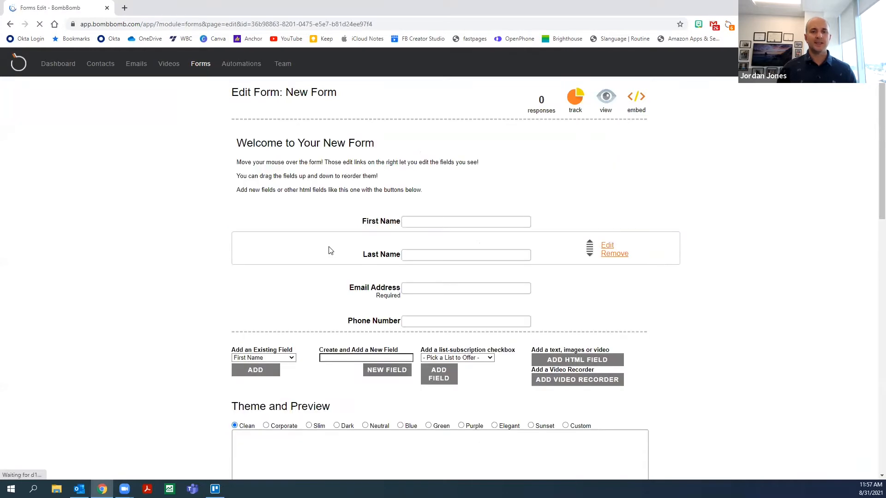
{"action": "scroll", "scroll_direction": "down", "scroll_amount": 3}
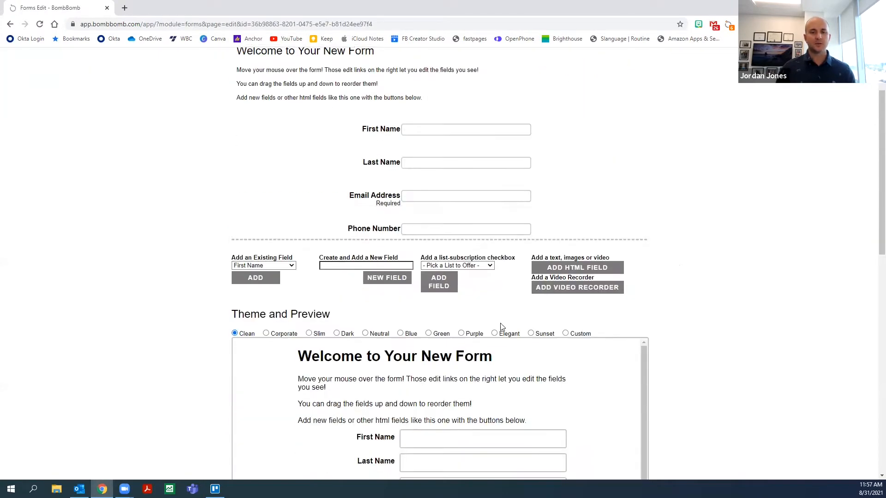
{"action": "left_click", "coordinate": [456, 266]}
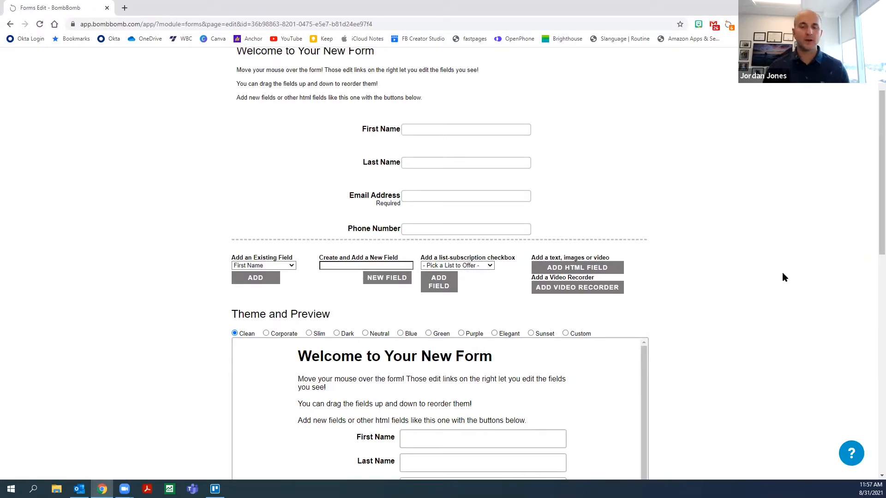
{"action": "mouse_move", "coordinate": [765, 280]}
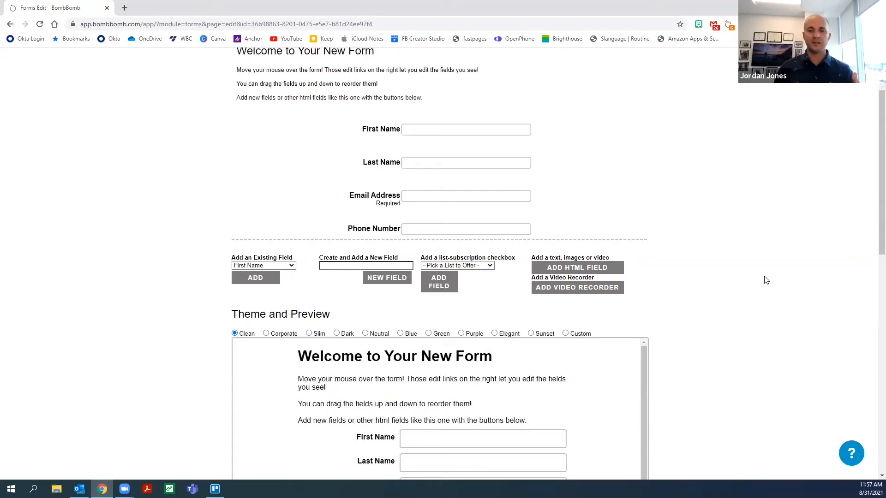
{"action": "mouse_move", "coordinate": [686, 265]}
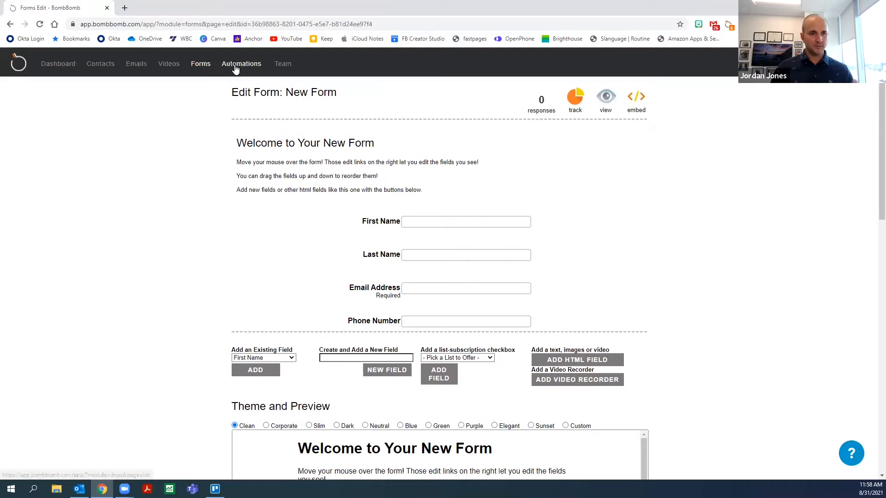
Step: From the Automations list, open the first New Automation in its editor
{"action": "left_click", "coordinate": [241, 63]}
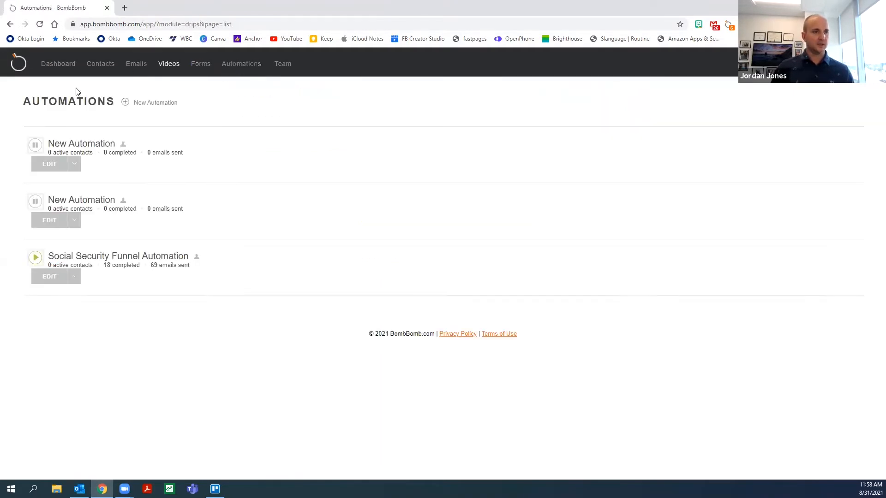
{"action": "left_click", "coordinate": [50, 164]}
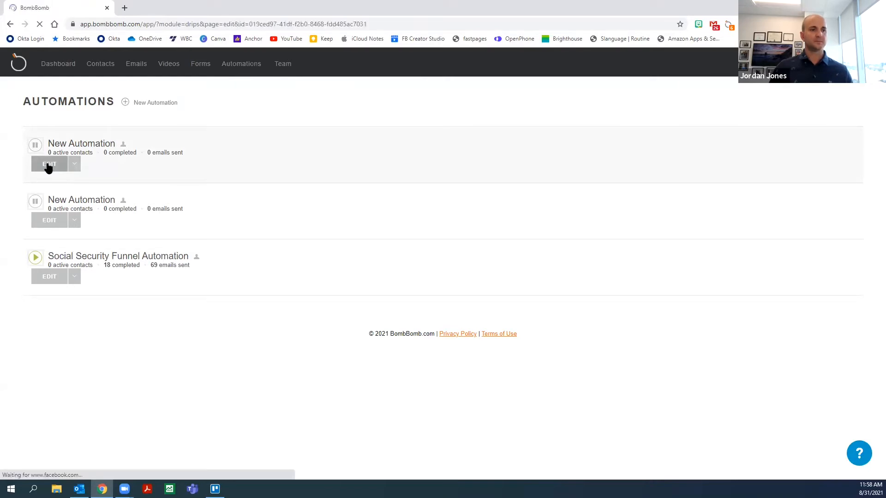
{"action": "left_click", "coordinate": [49, 164]}
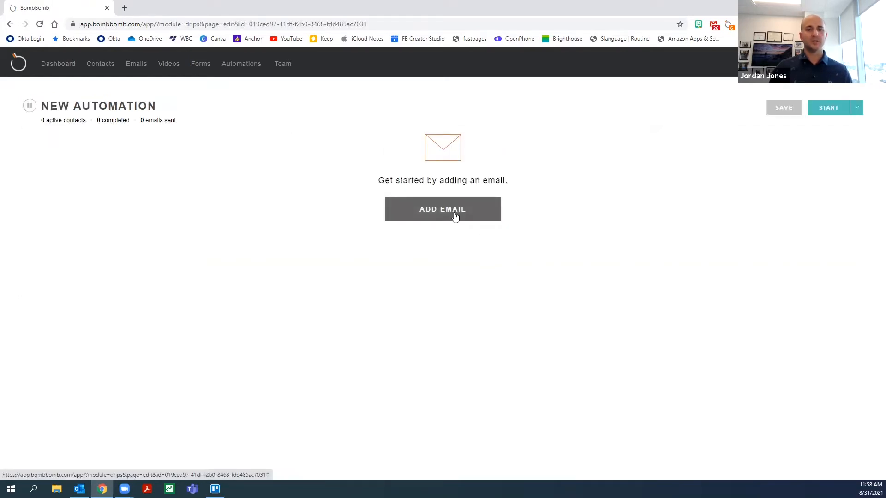
Step: Add Client Update 6-8-2021 as the automation's first email, sent after 1 day
{"action": "left_click", "coordinate": [442, 209]}
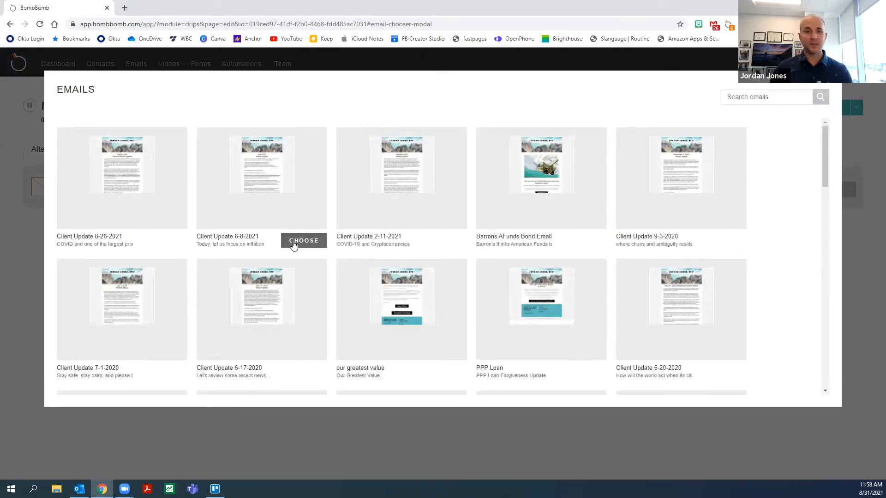
{"action": "left_click", "coordinate": [303, 240]}
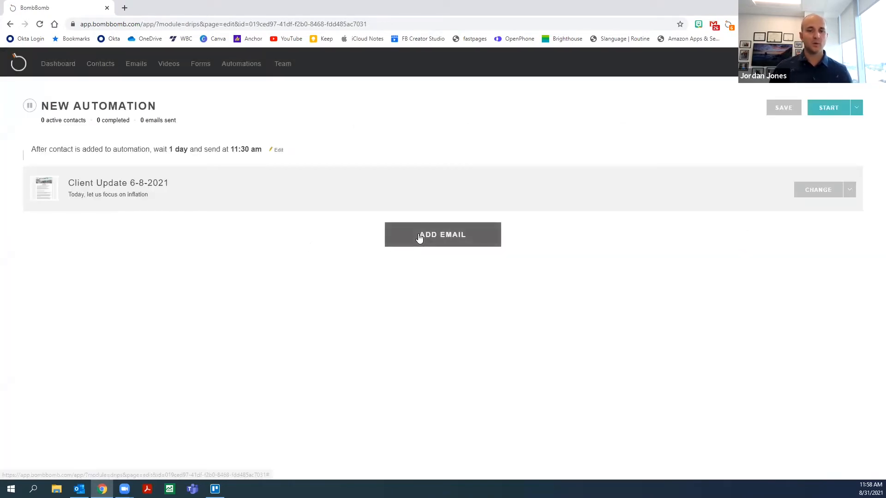
{"action": "mouse_move", "coordinate": [48, 157]}
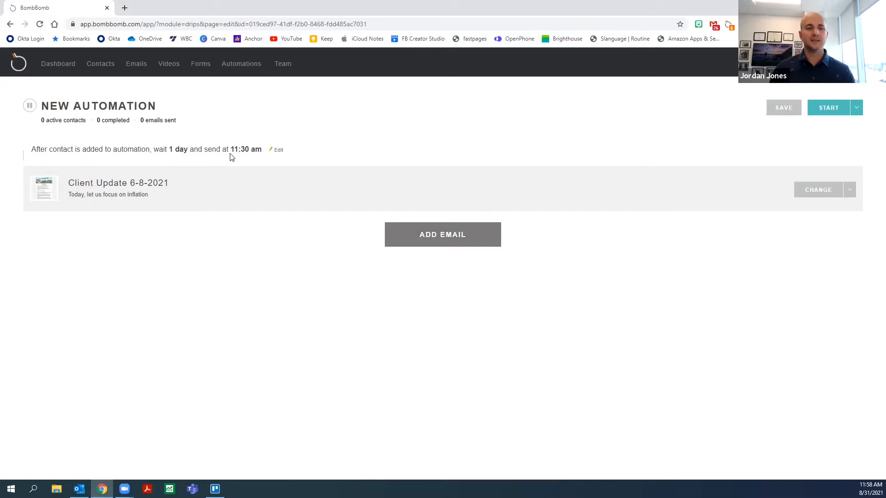
{"action": "mouse_move", "coordinate": [215, 187]}
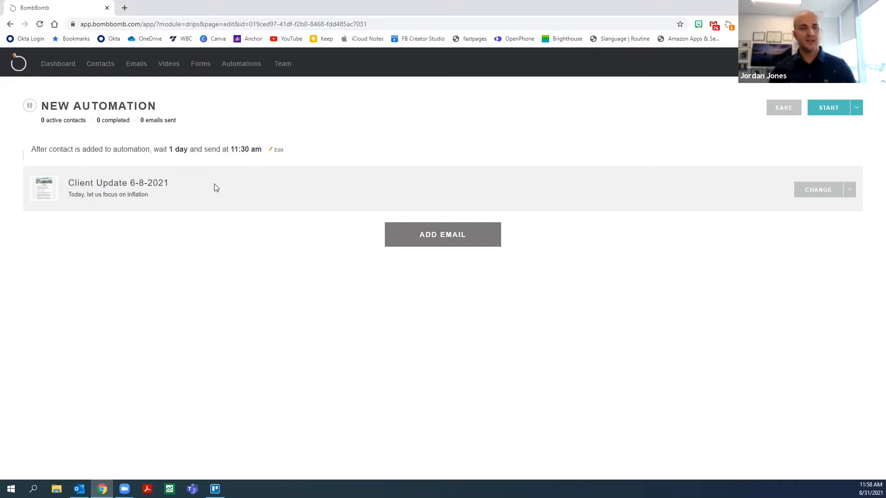
{"action": "mouse_move", "coordinate": [443, 234]}
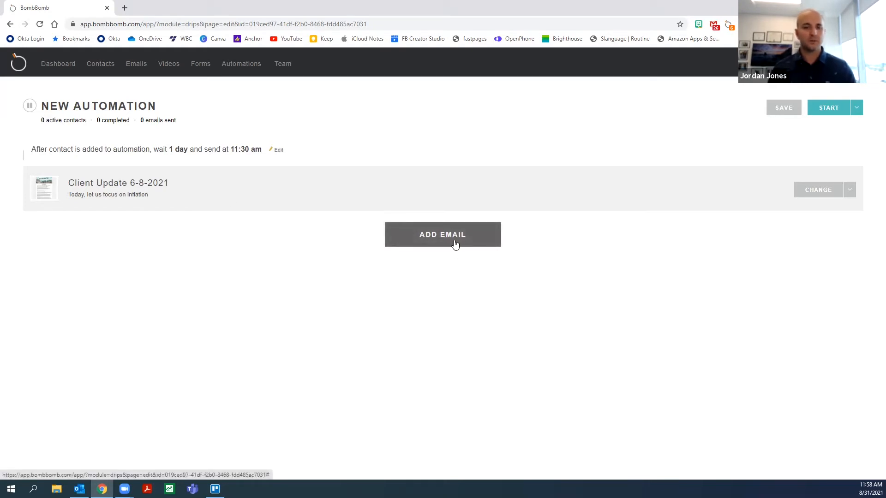
Step: Add Barrons AFunds Bond Email as the second email with a 2-day wait
{"action": "left_click", "coordinate": [442, 234]}
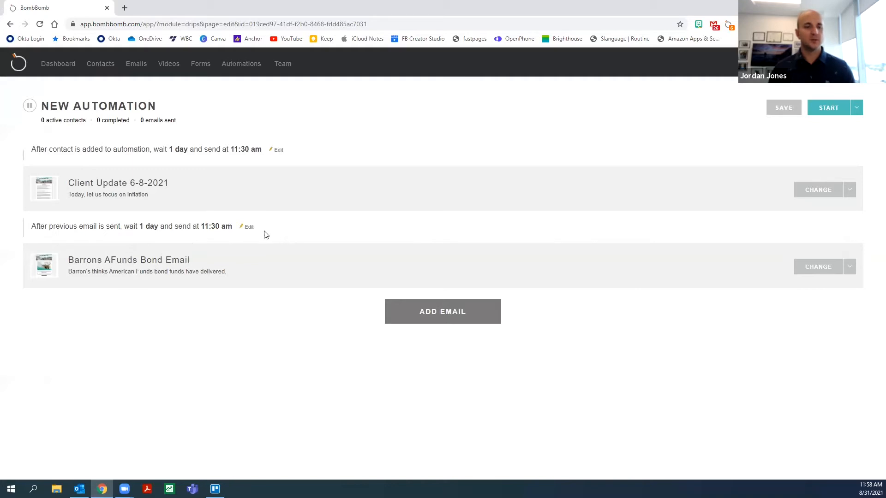
{"action": "left_click", "coordinate": [247, 227]}
{"action": "type", "text": "2"}
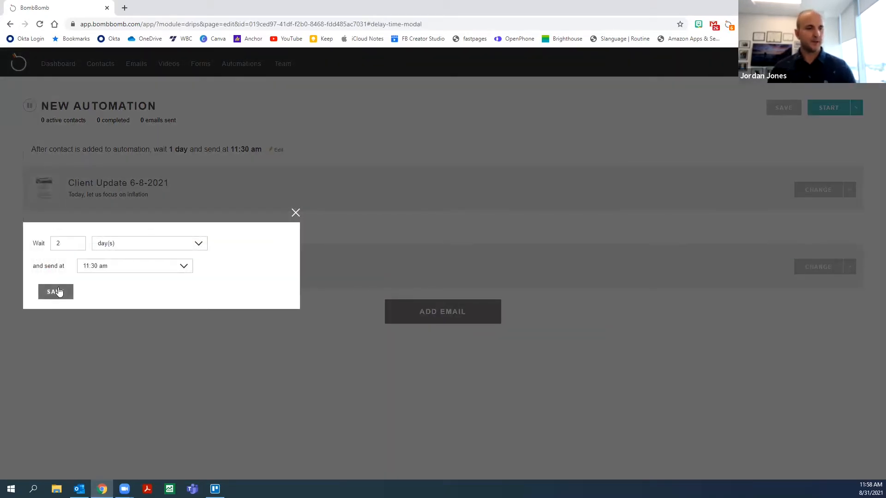
{"action": "left_click", "coordinate": [55, 292]}
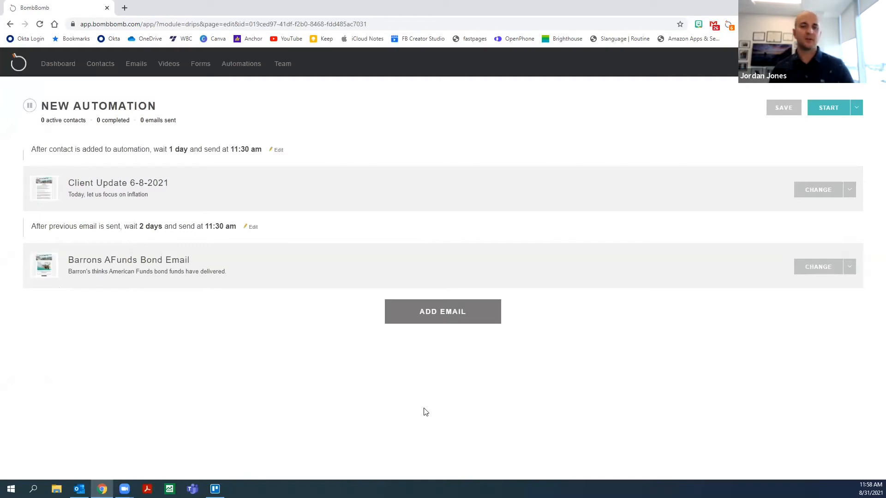